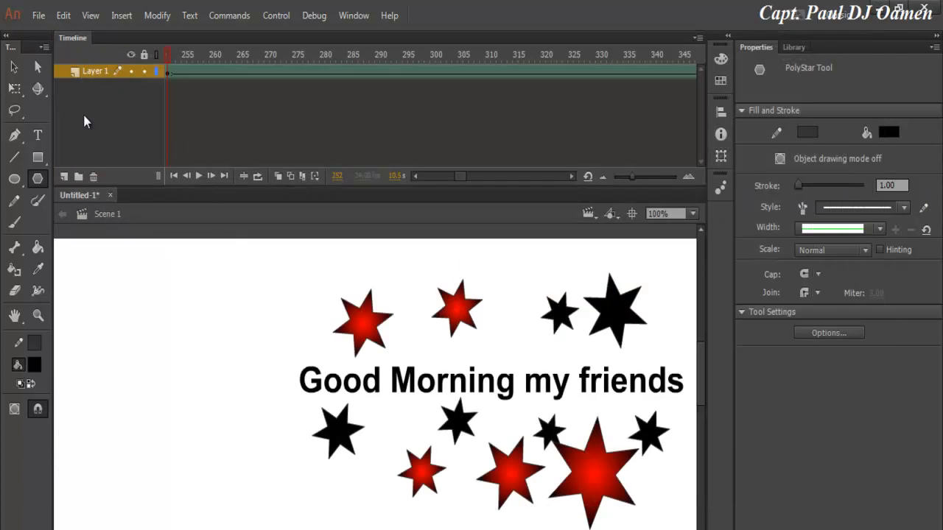
Step: Create a new blank ActionScript 3.0 document 1200 px wide and 500 px high
left_click(38, 15)
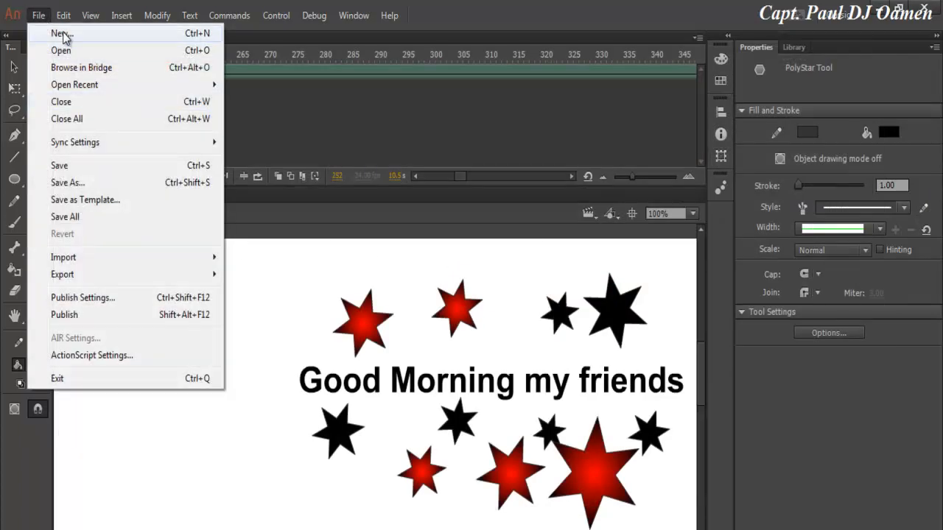
left_click(58, 34)
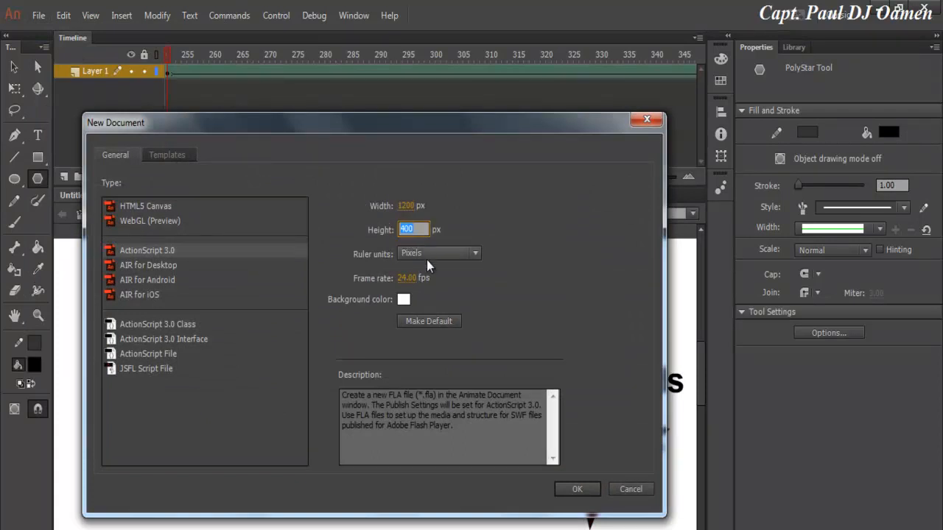
type("5")
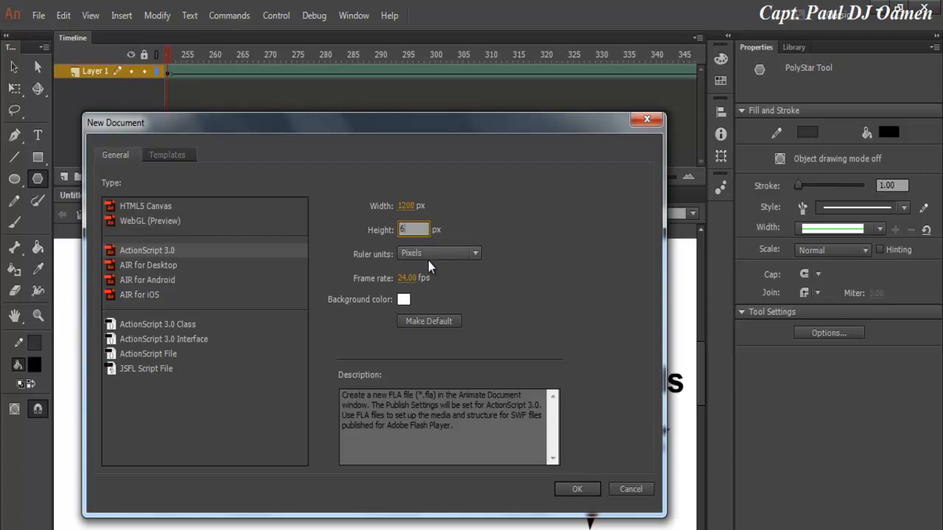
type("00")
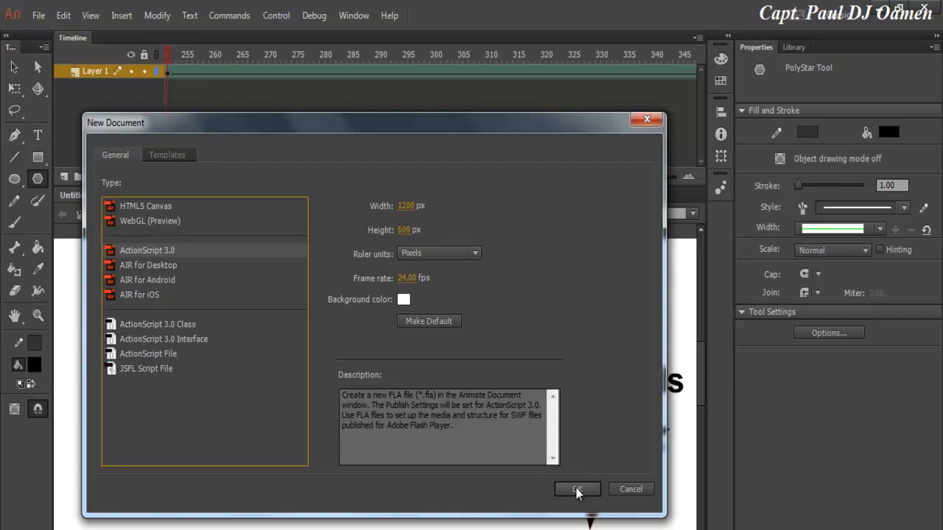
left_click(578, 489)
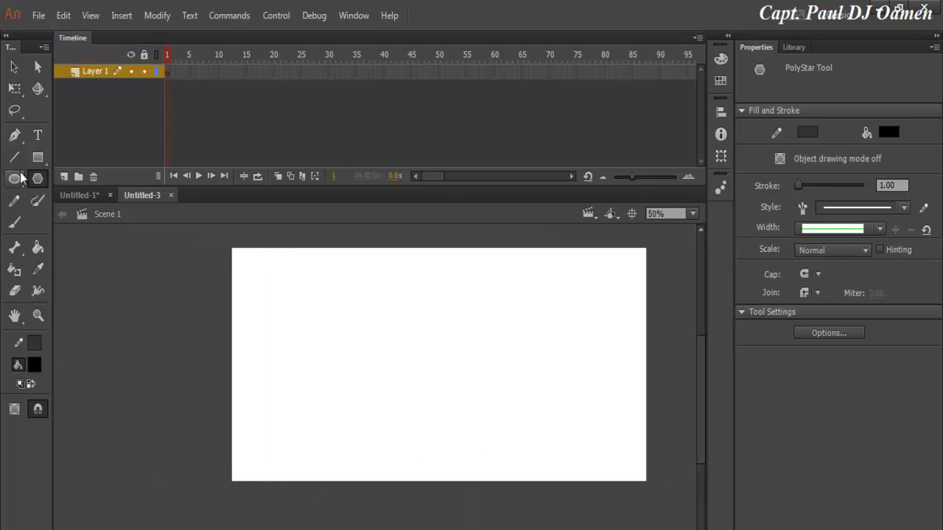
mouse_move(39, 180)
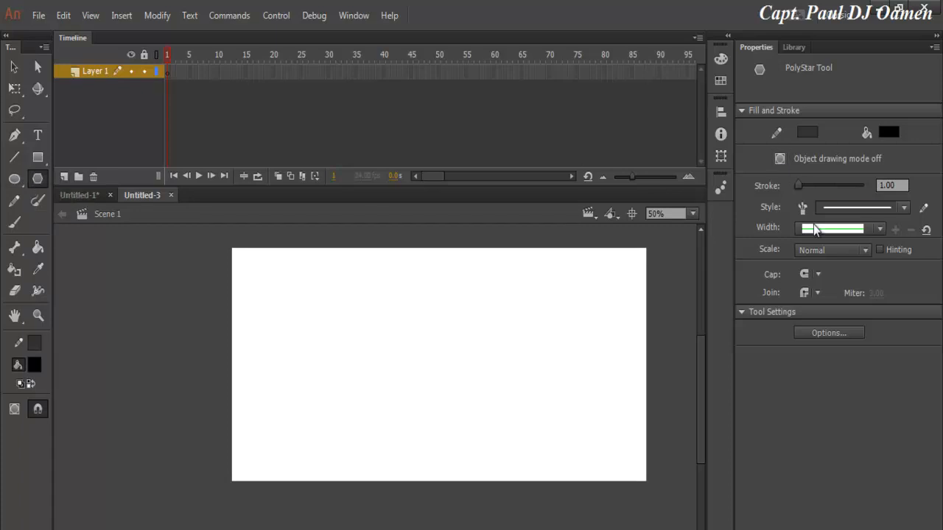
Step: Configure the PolyStar tool for six-pointed stars with 0.50 star point size
left_click(828, 333)
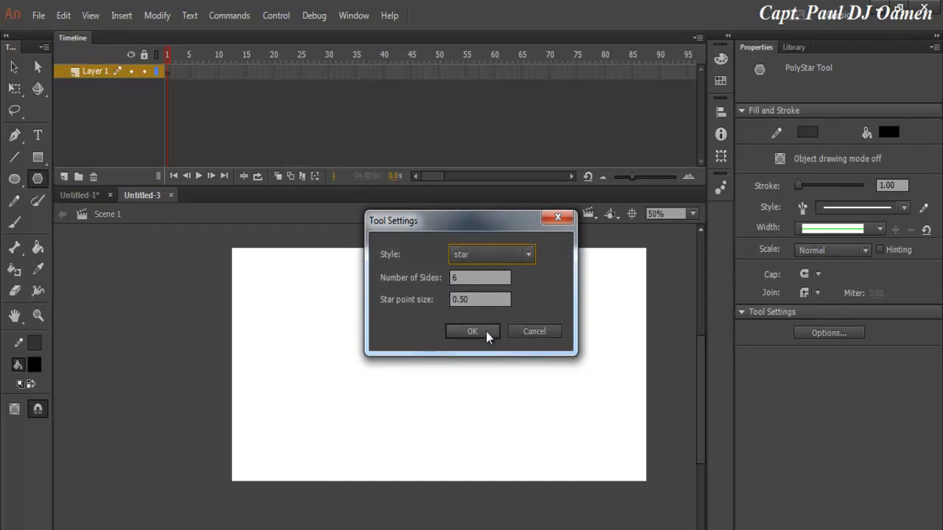
left_click(471, 329)
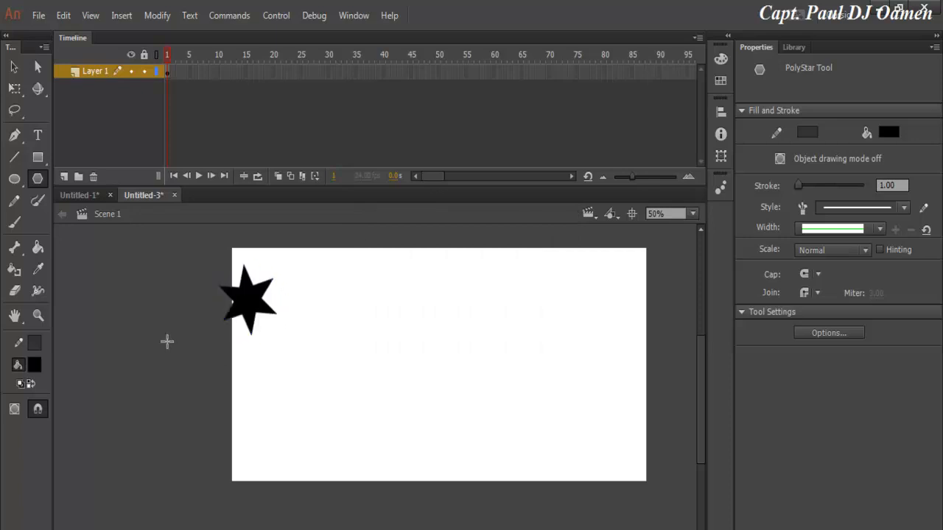
Step: Draw six-pointed stars in black, red, green, blue and rainbow-gradient fills on the left of the stage
left_click(888, 133)
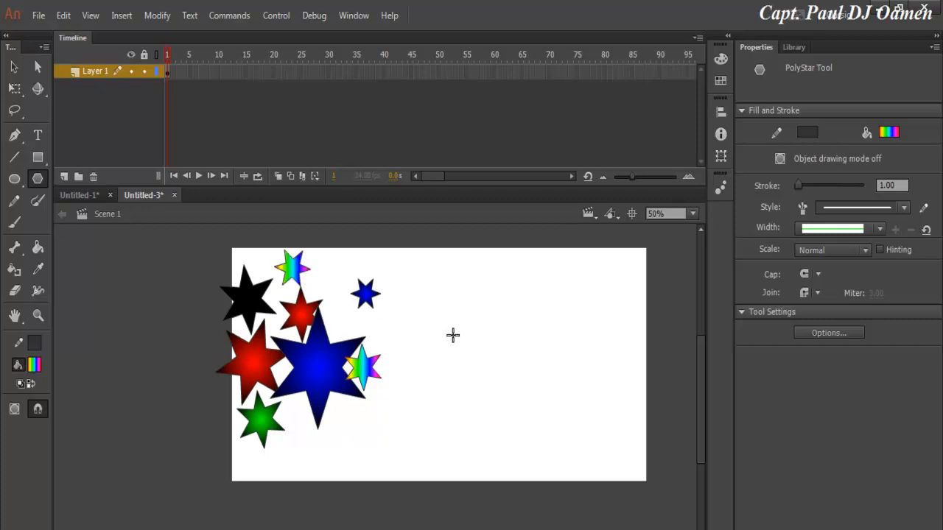
mouse_move(592, 77)
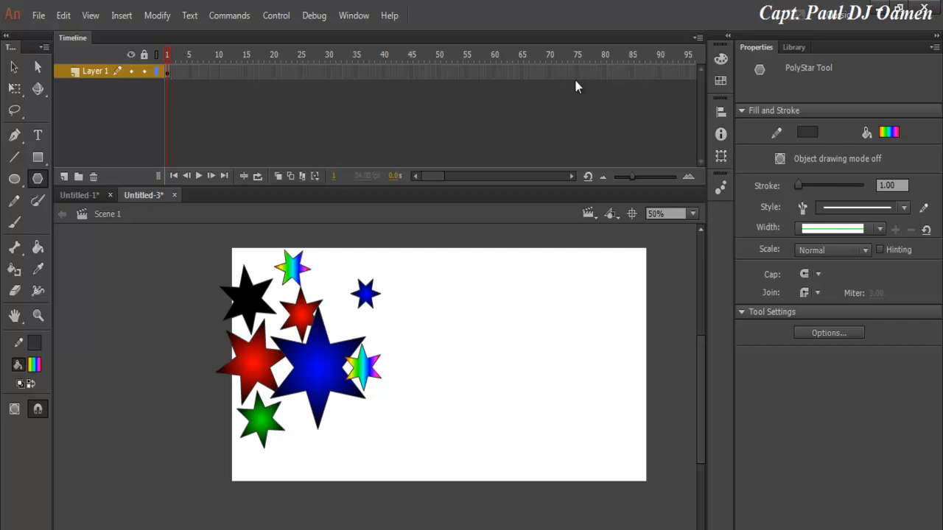
mouse_move(660, 74)
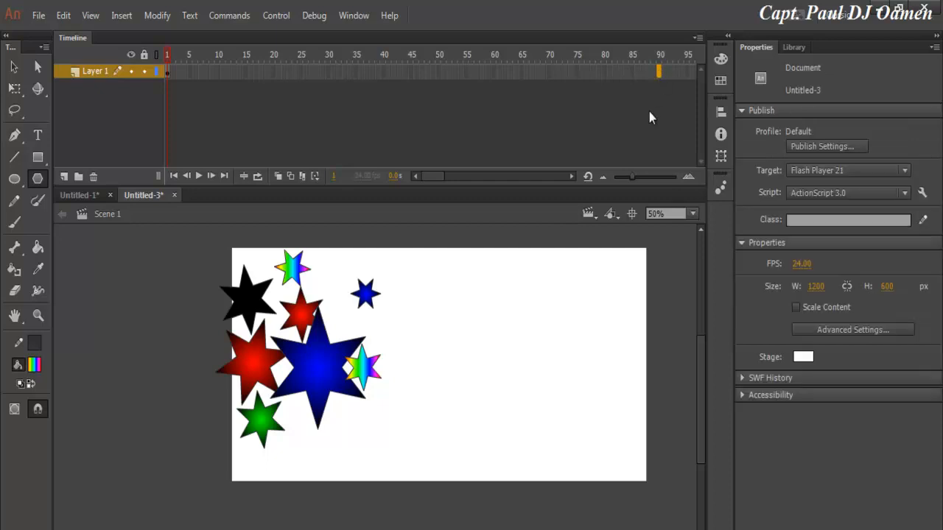
Step: Insert a keyframe at frame 90 and clear its contents so the stage is empty there
right_click(660, 70)
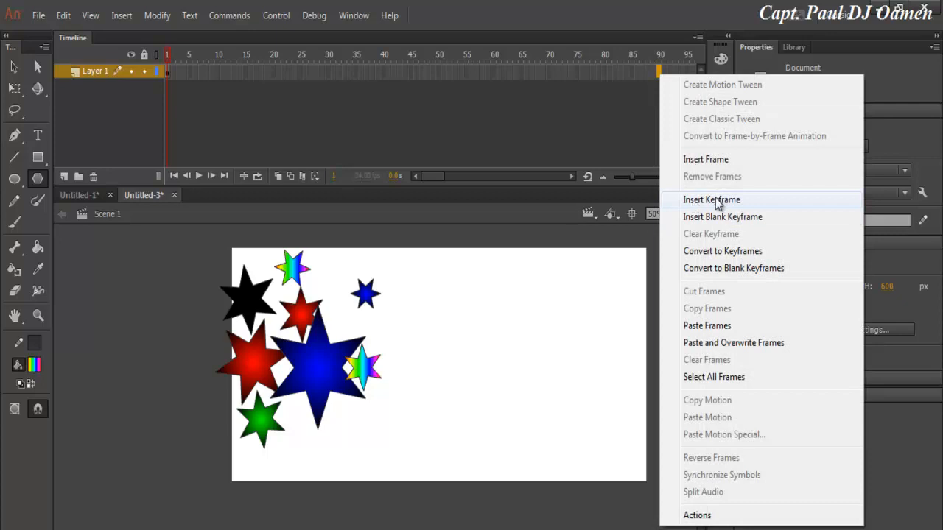
left_click(710, 200)
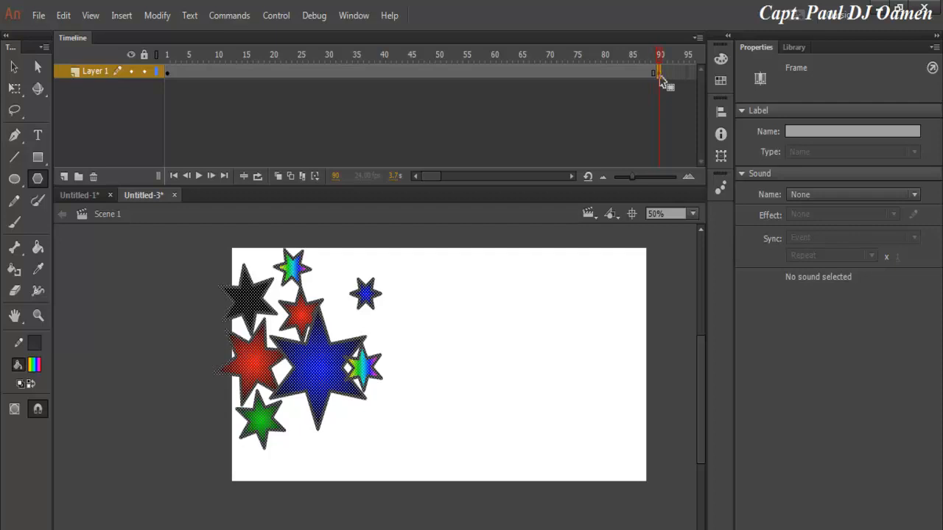
right_click(656, 72)
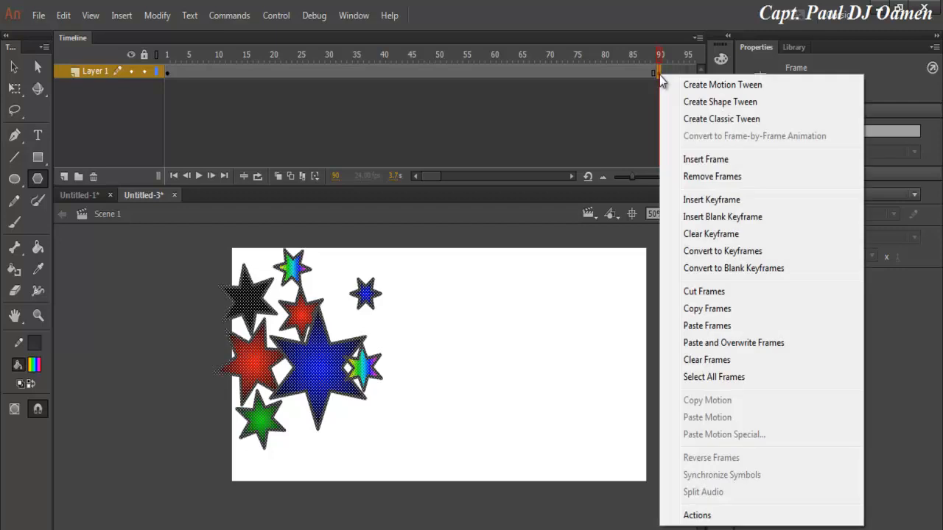
mouse_move(711, 177)
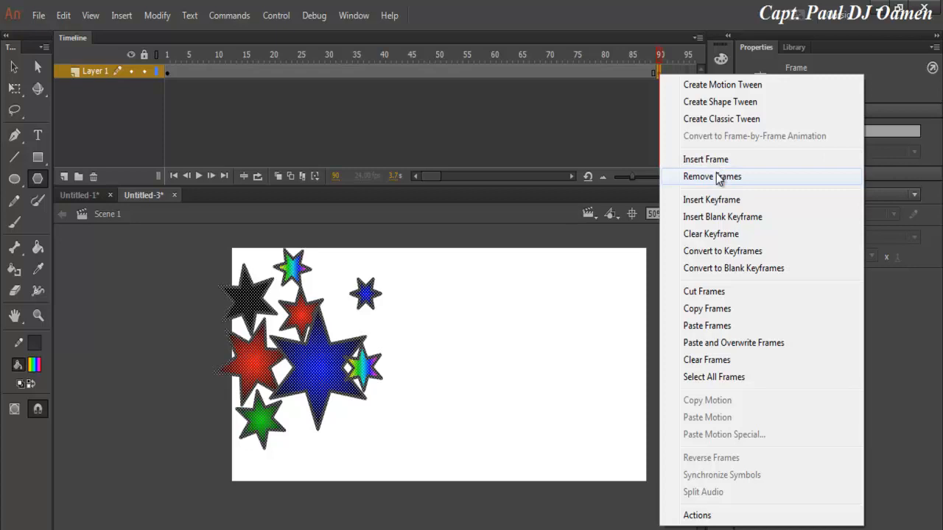
left_click(711, 177)
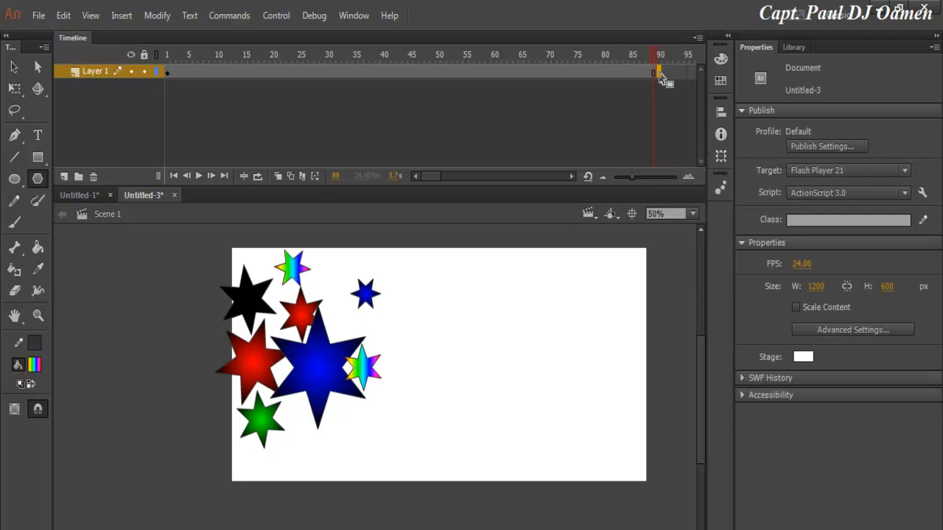
left_click(660, 71)
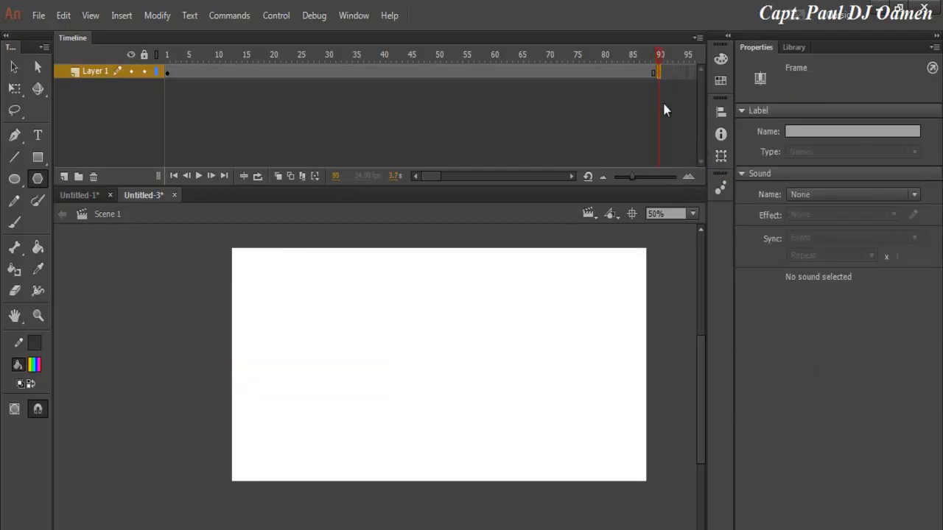
mouse_move(660, 80)
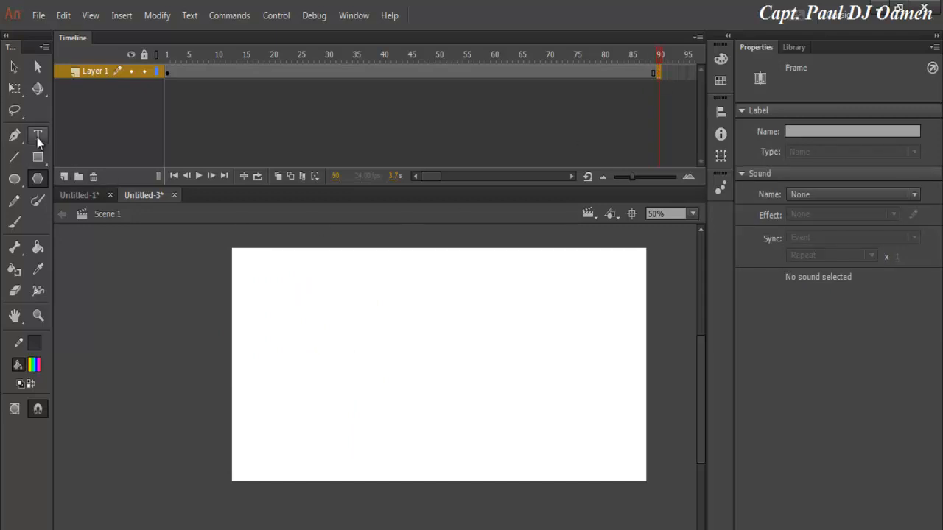
Step: Start a text box with bold Arial 50 pt green settings on the frame-90 stage
left_click(39, 136)
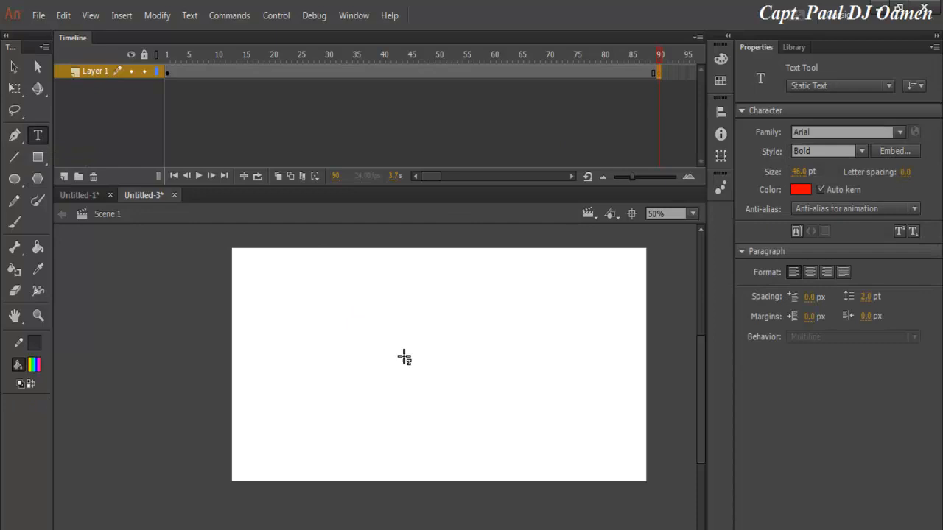
left_click(34, 364)
type("50")
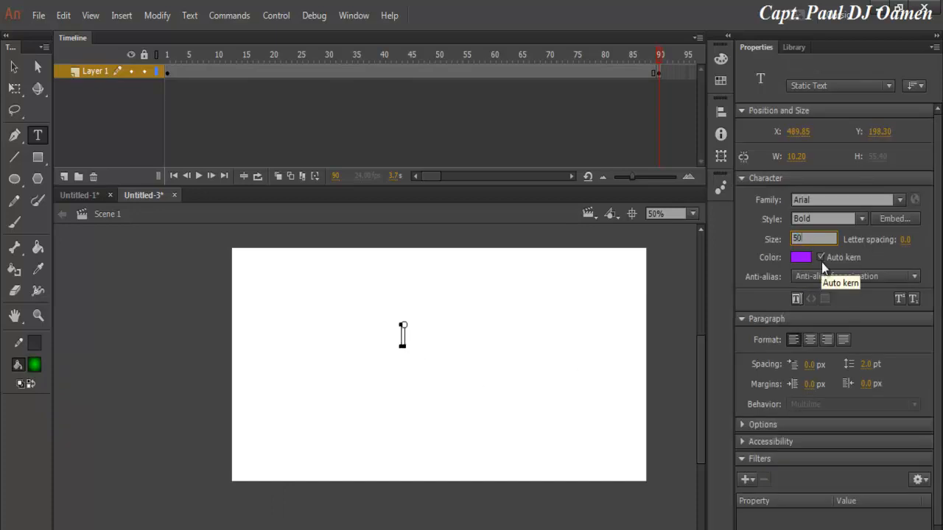
mouse_move(419, 348)
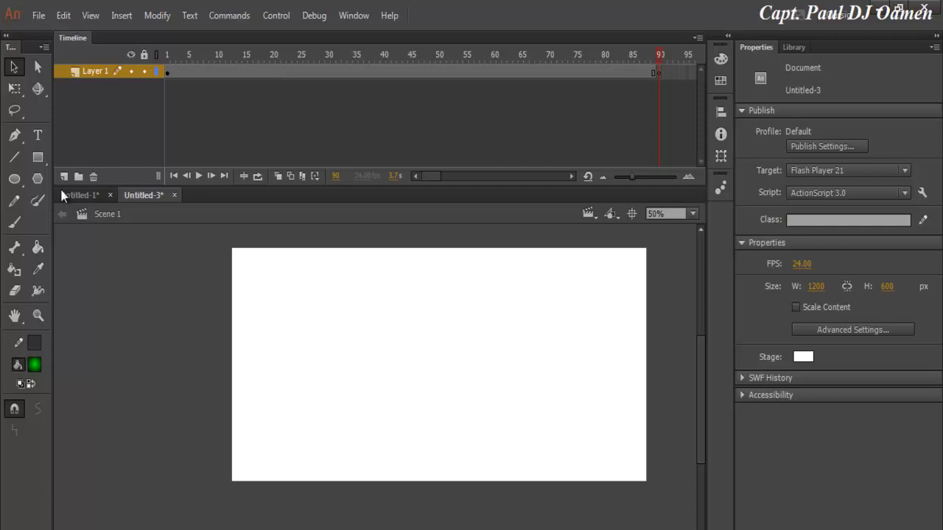
Step: Add red bold text 'Good Morning my friends' on the right half of the frame-90 stage
left_click(38, 136)
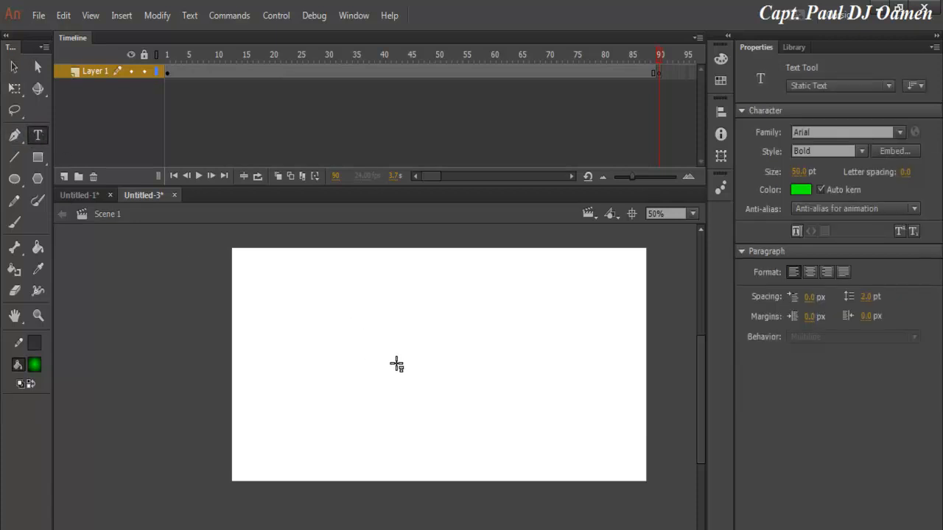
type("G")
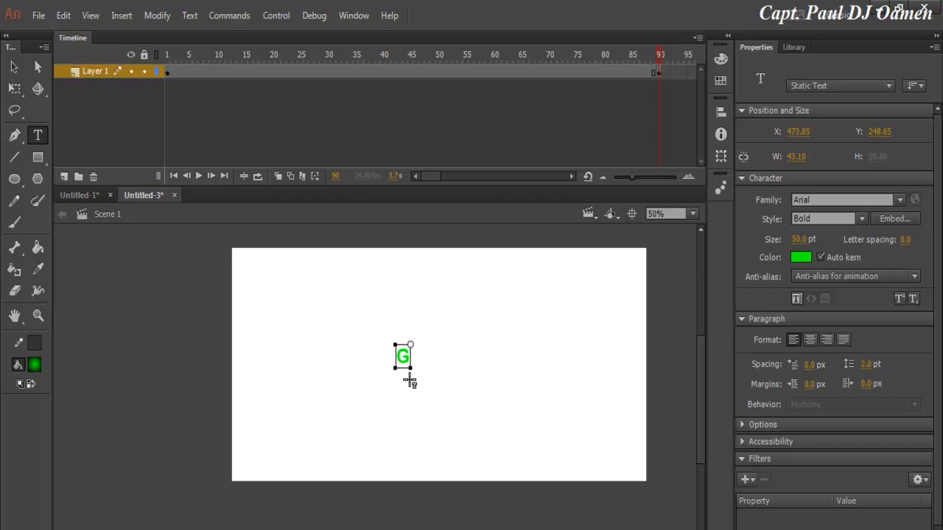
type("oo")
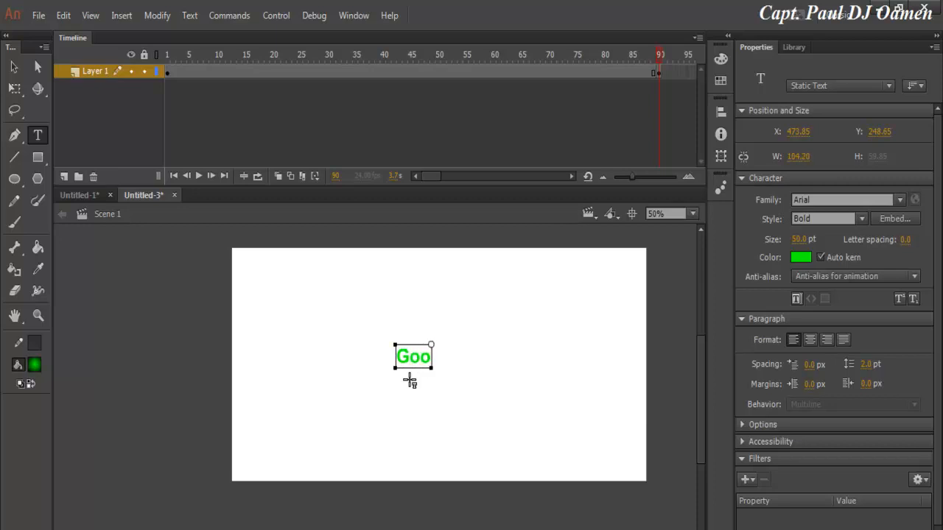
type("d Morning my friends")
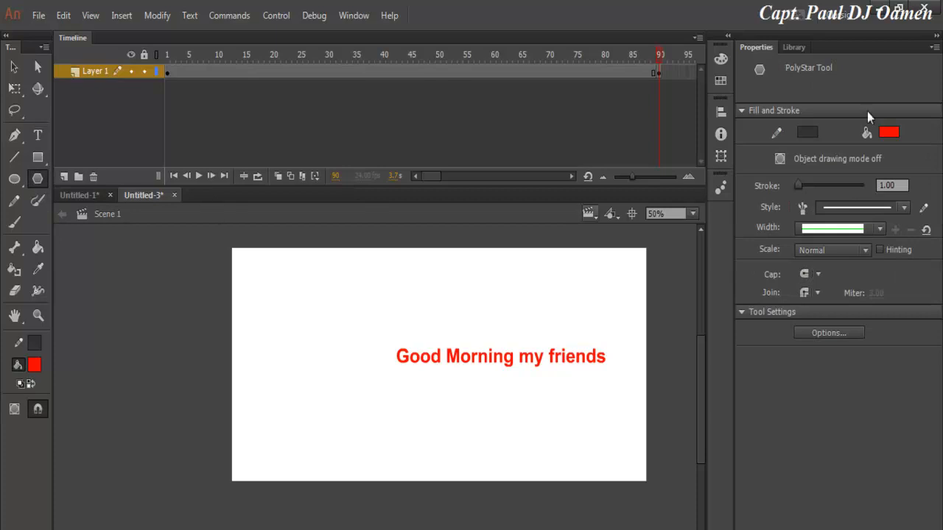
left_click(828, 332)
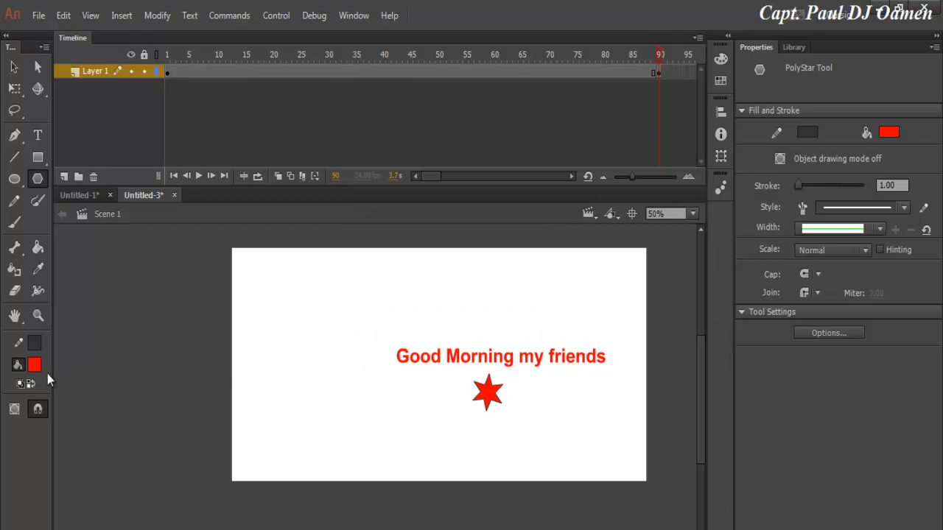
Step: Draw extra dark red, blue and green six-pointed stars around the greeting
left_click(35, 363)
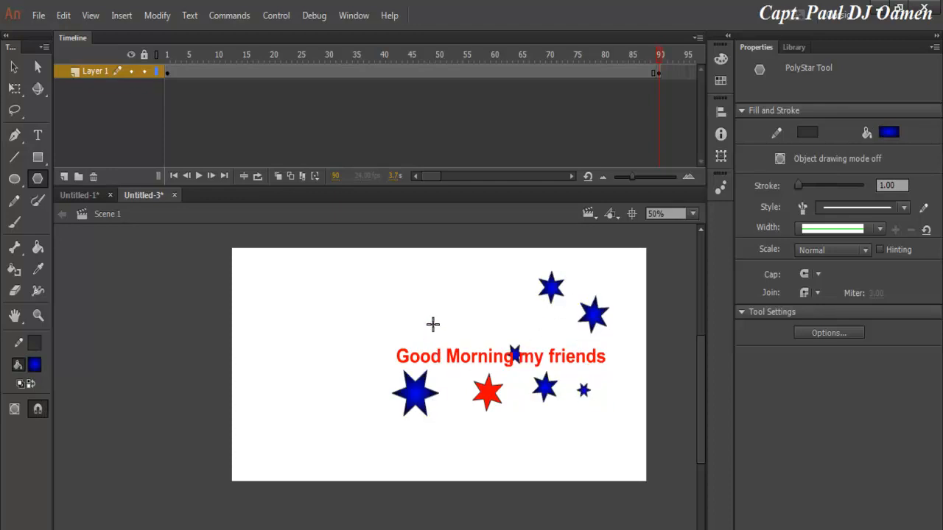
left_click(890, 132)
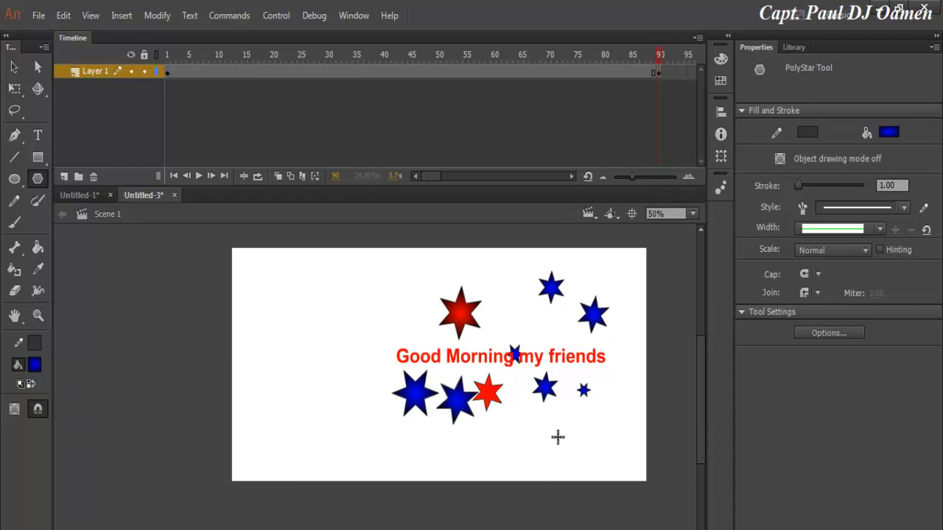
left_click(557, 436)
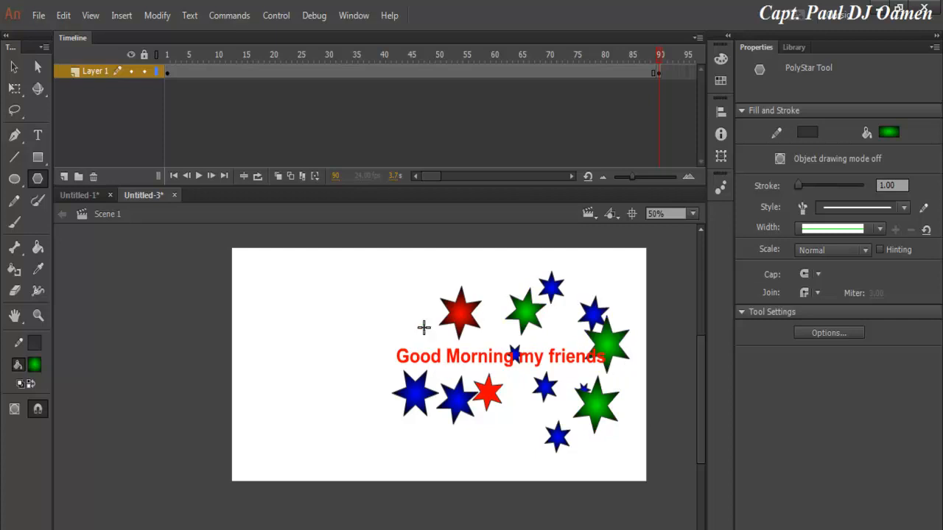
mouse_move(247, 137)
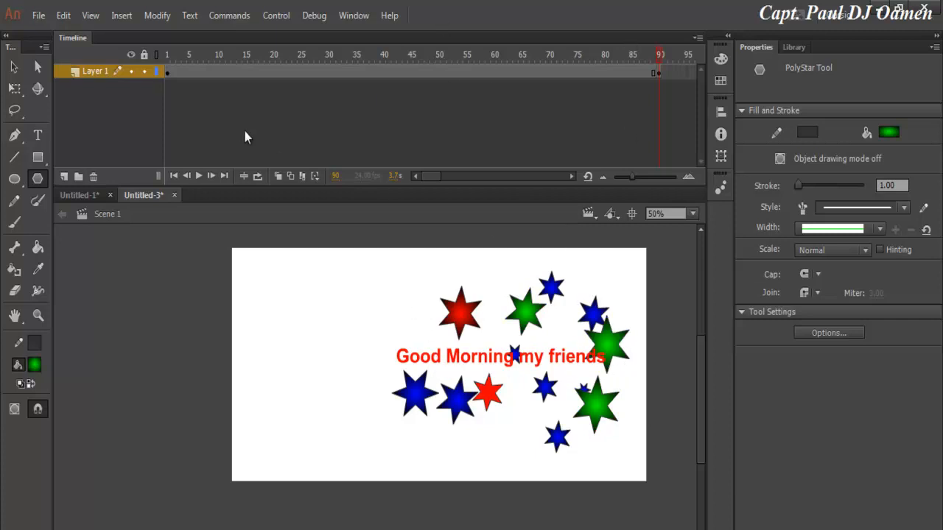
mouse_move(654, 76)
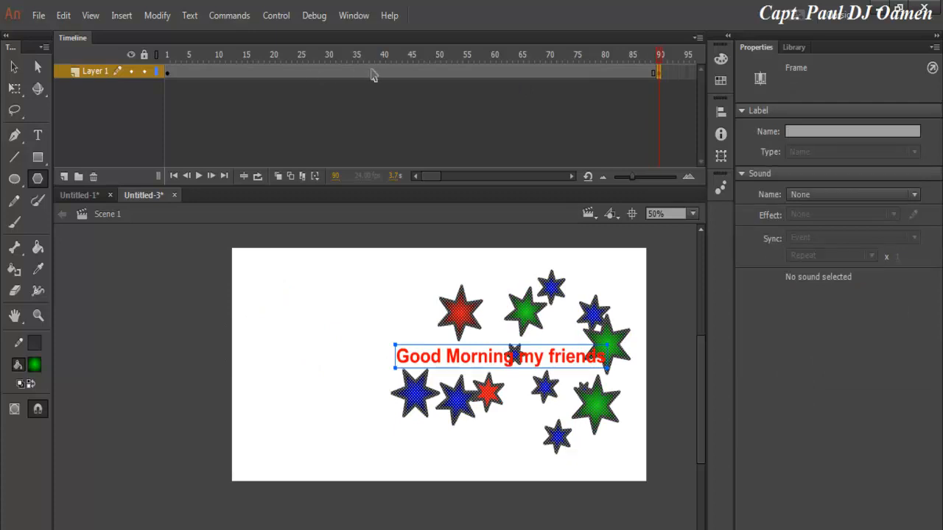
Step: Create a shape tween across the frames between keyframe 1 and keyframe 90
right_click(376, 70)
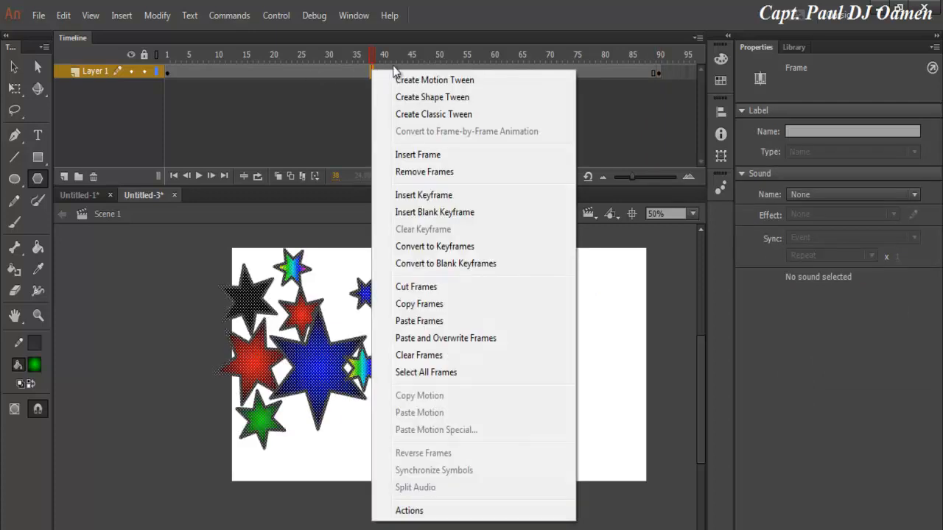
mouse_move(432, 97)
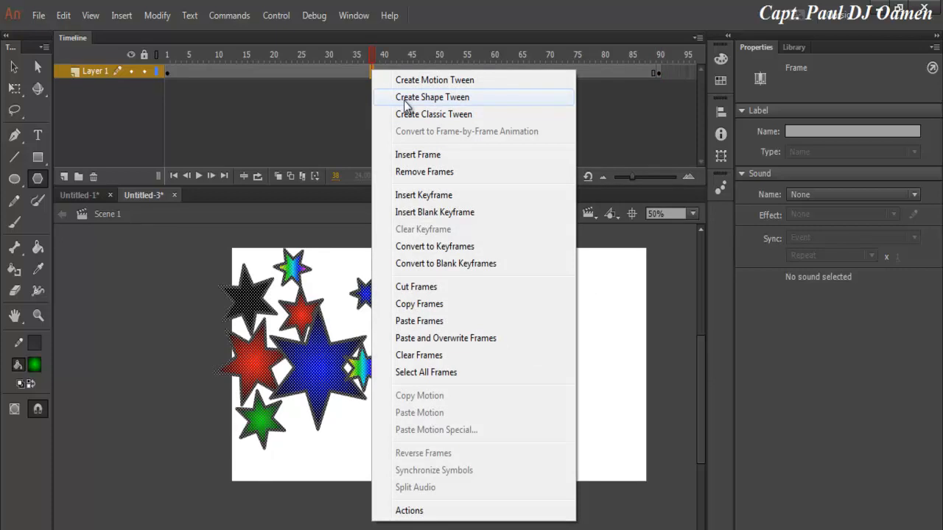
mouse_move(466, 109)
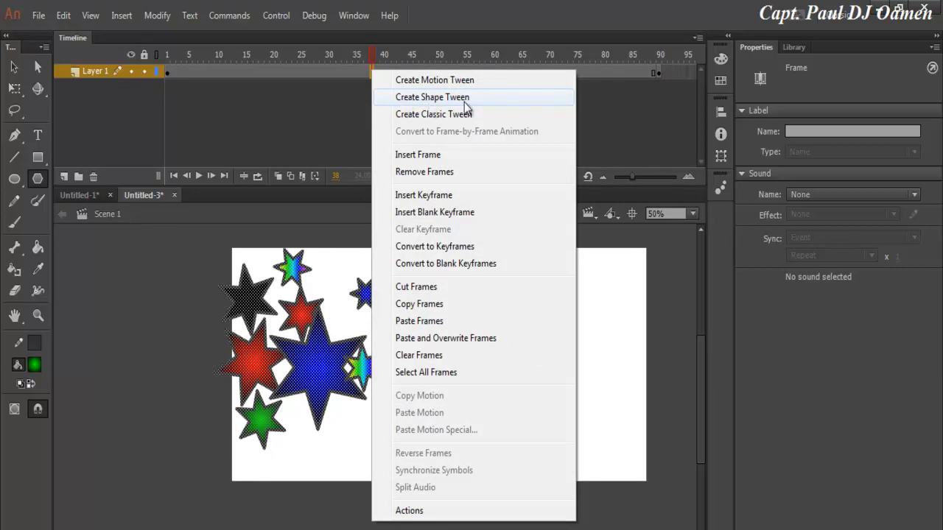
left_click(431, 97)
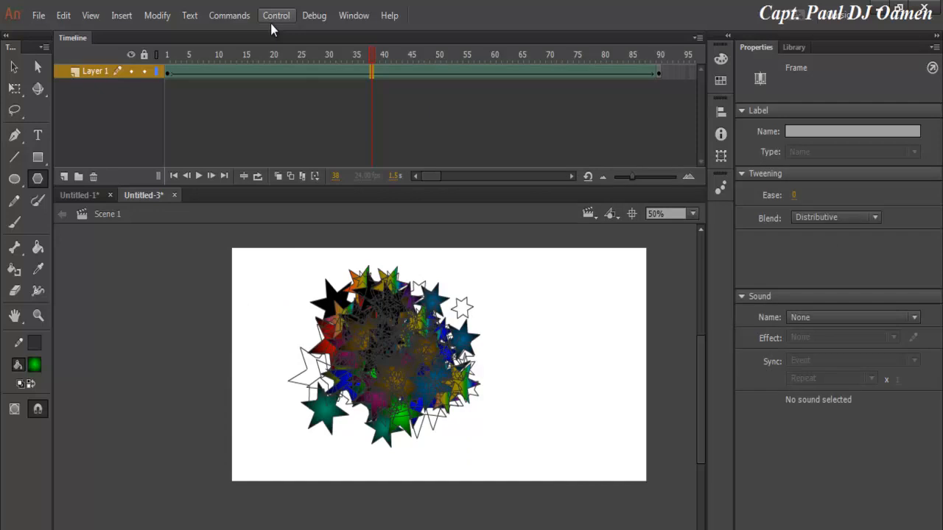
left_click(277, 15)
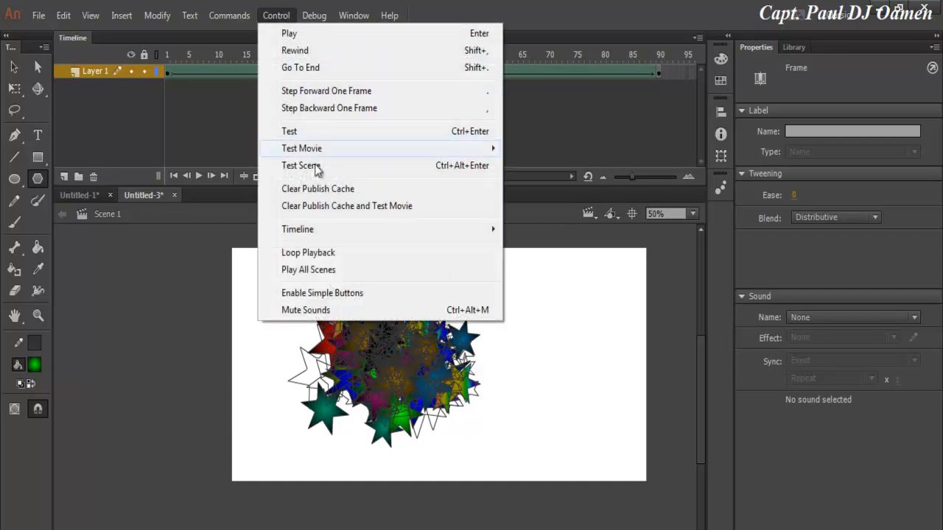
left_click(300, 165)
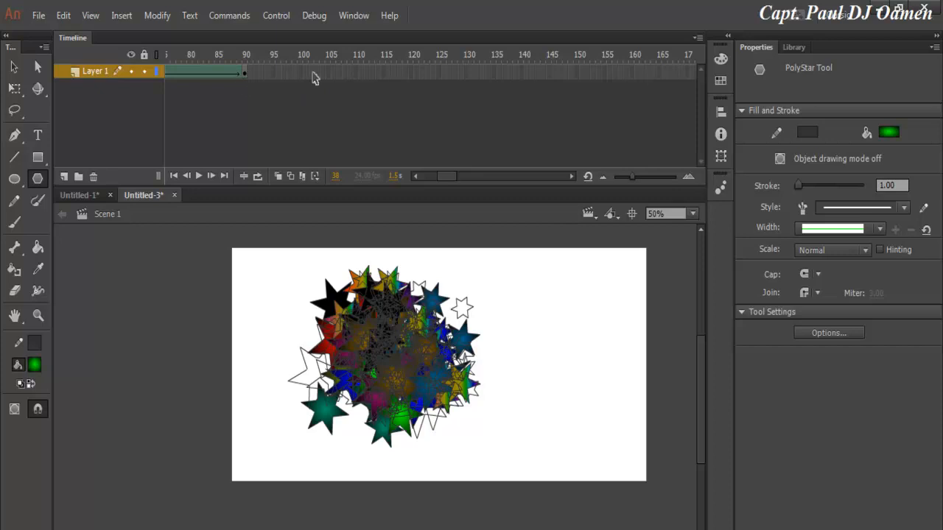
mouse_move(586, 77)
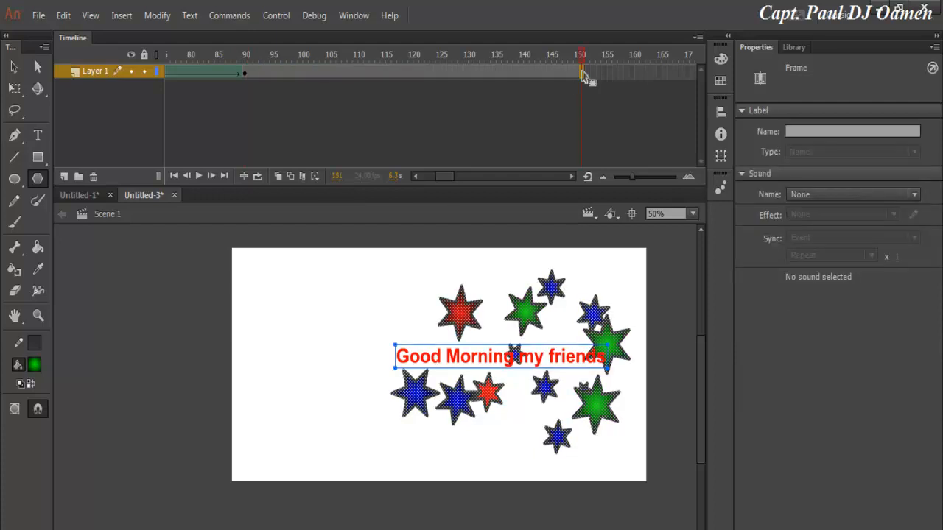
Step: Extend the ending so the greeting and stars hold on stage until frame 150
left_click(275, 15)
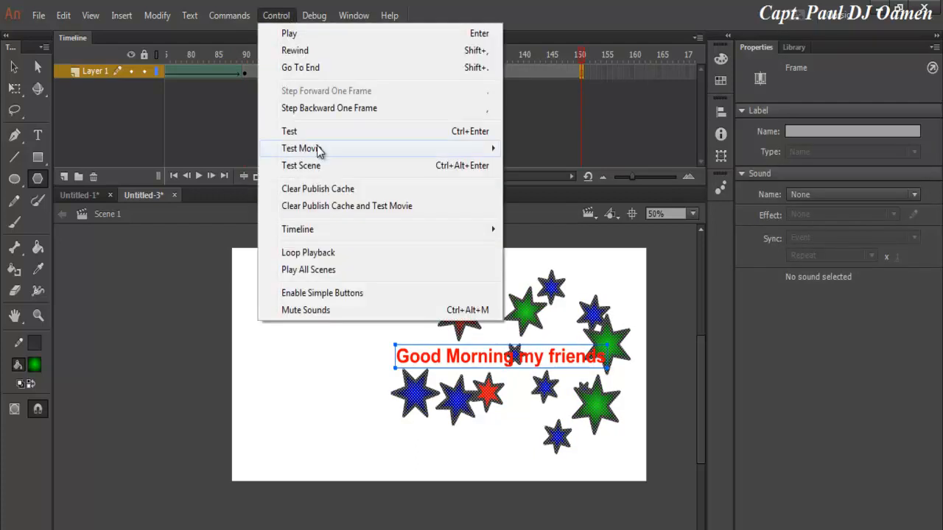
left_click(301, 147)
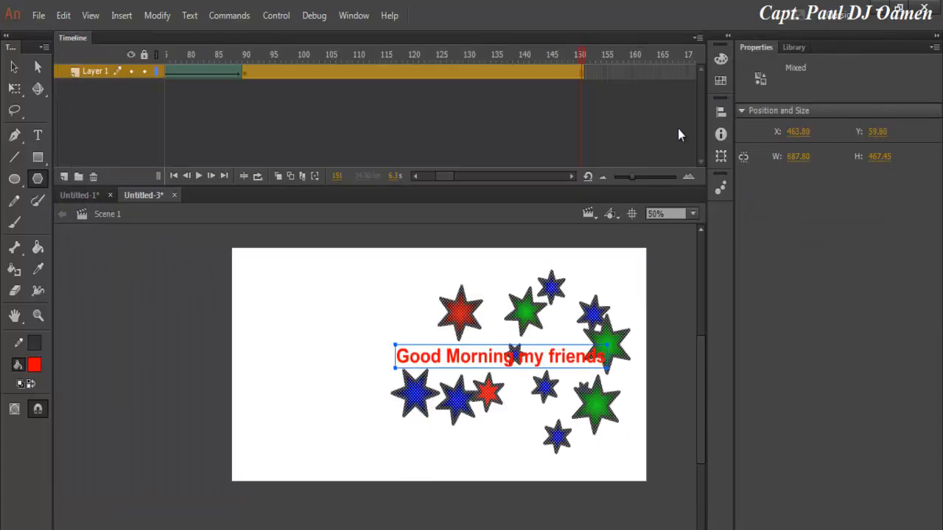
mouse_move(72, 87)
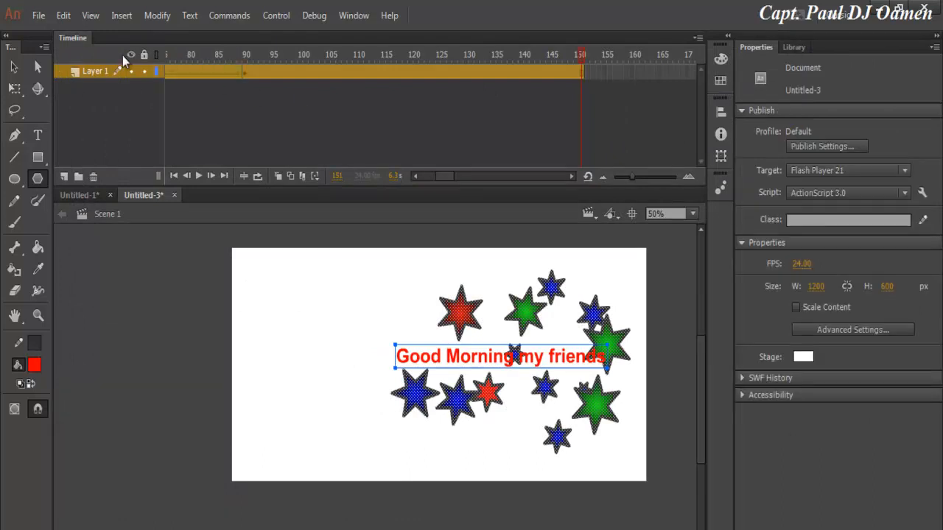
Step: Copy the tween frames and paste them after a blank keyframe inserted past frame 150
right_click(188, 71)
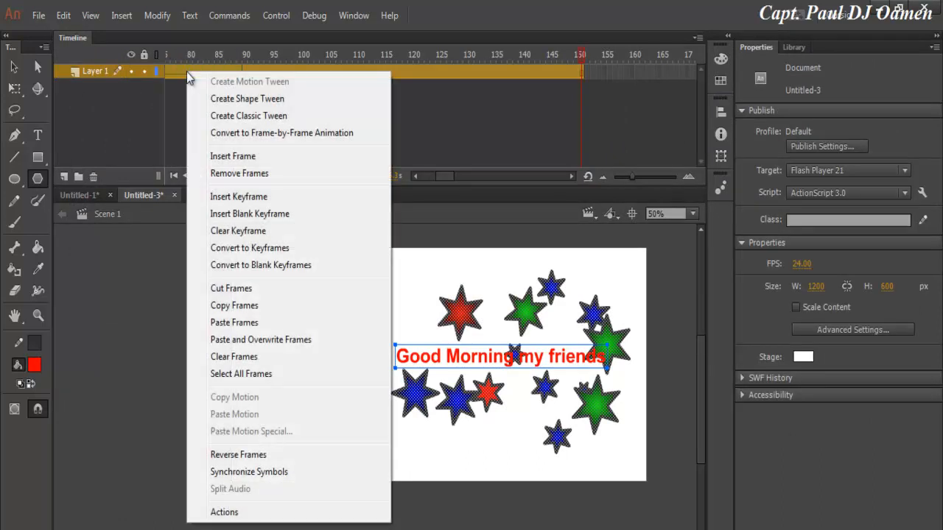
mouse_move(235, 305)
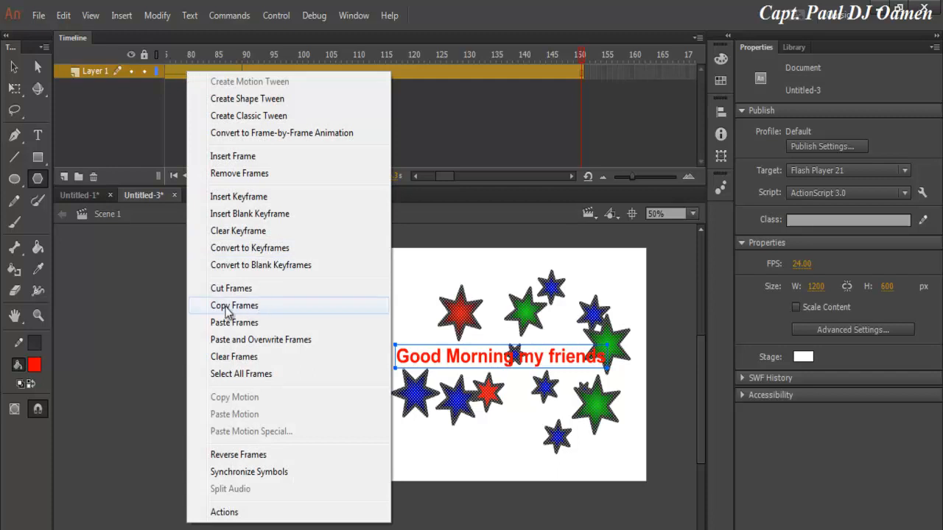
left_click(233, 305)
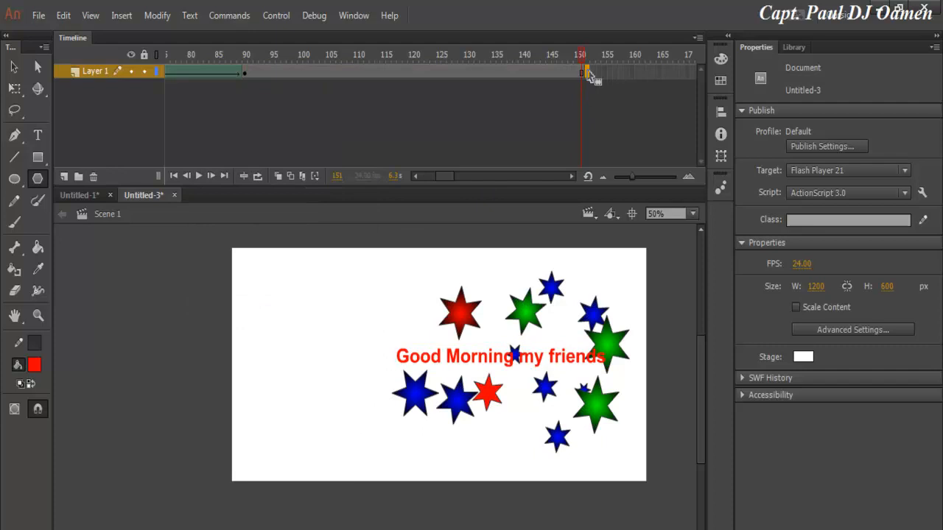
right_click(582, 71)
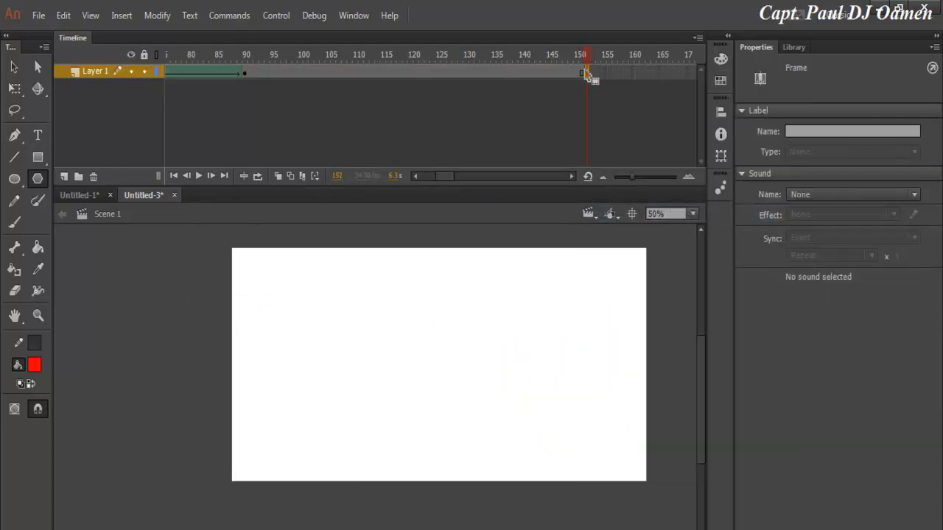
right_click(586, 73)
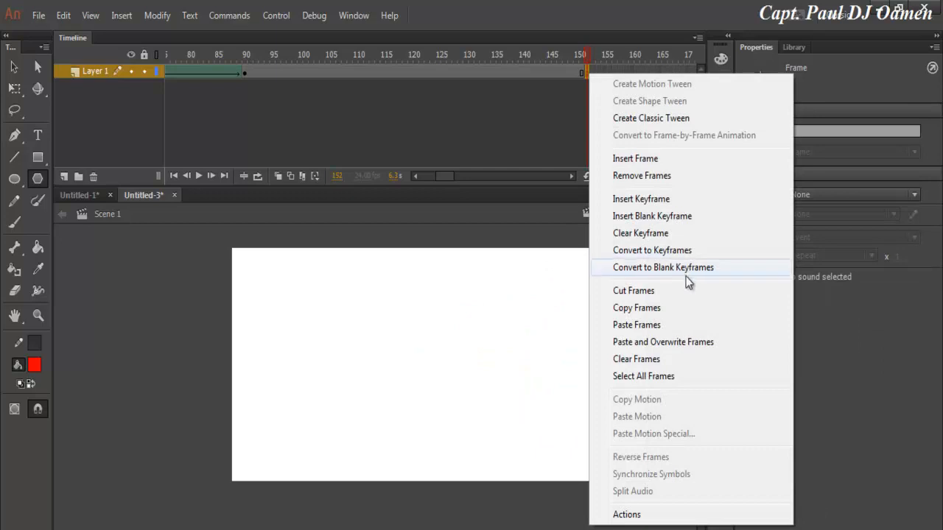
mouse_move(654, 326)
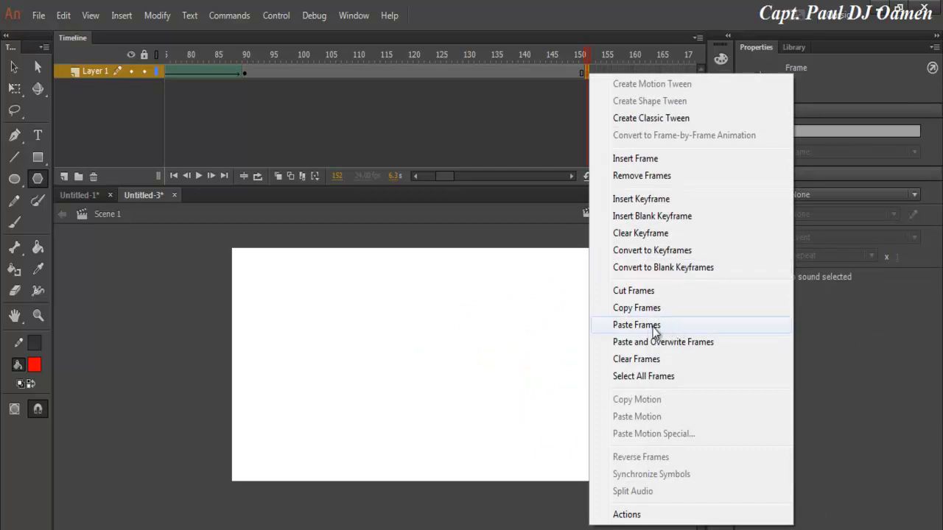
mouse_move(651, 333)
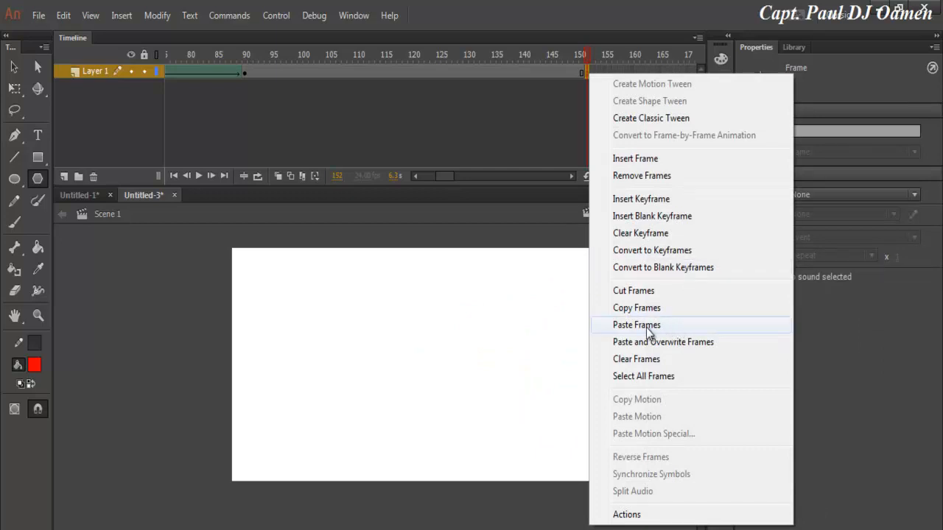
left_click(636, 325)
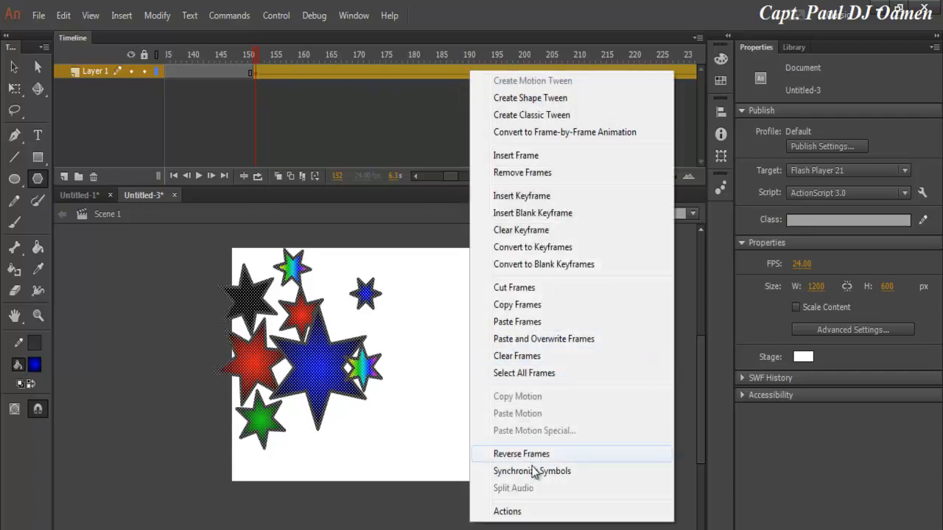
mouse_move(521, 454)
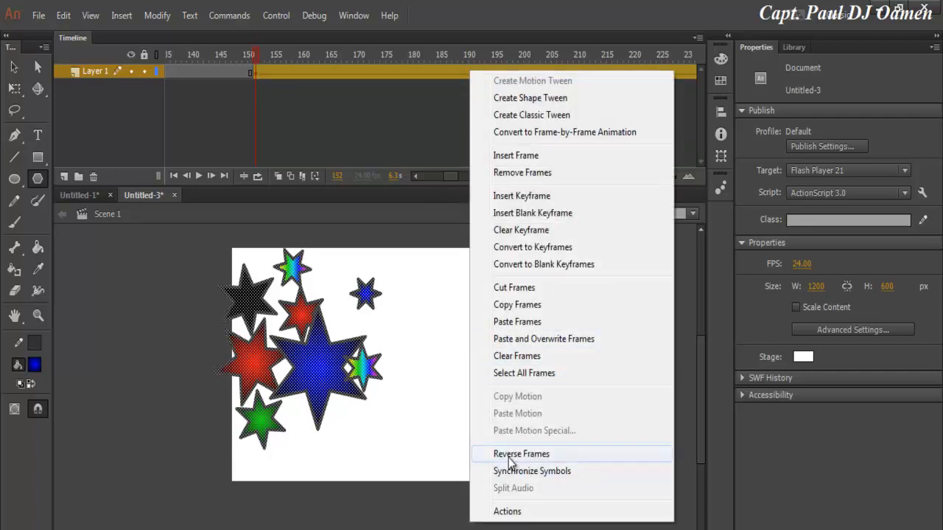
Step: Apply Reverse Frames to the pasted span so the greeting morphs back into the stars
left_click(521, 453)
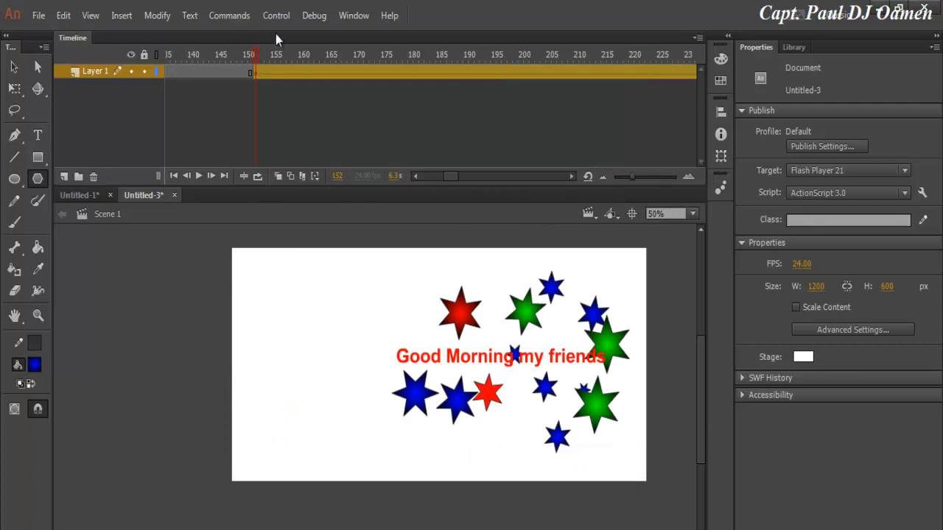
Step: Run Test Scene to preview the full morph-and-reverse loop in the SWF window
left_click(276, 14)
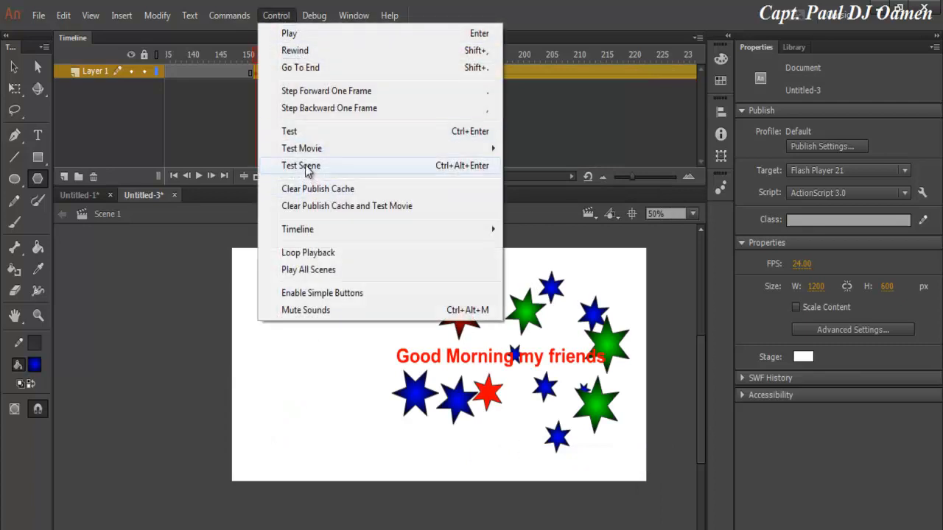
left_click(300, 165)
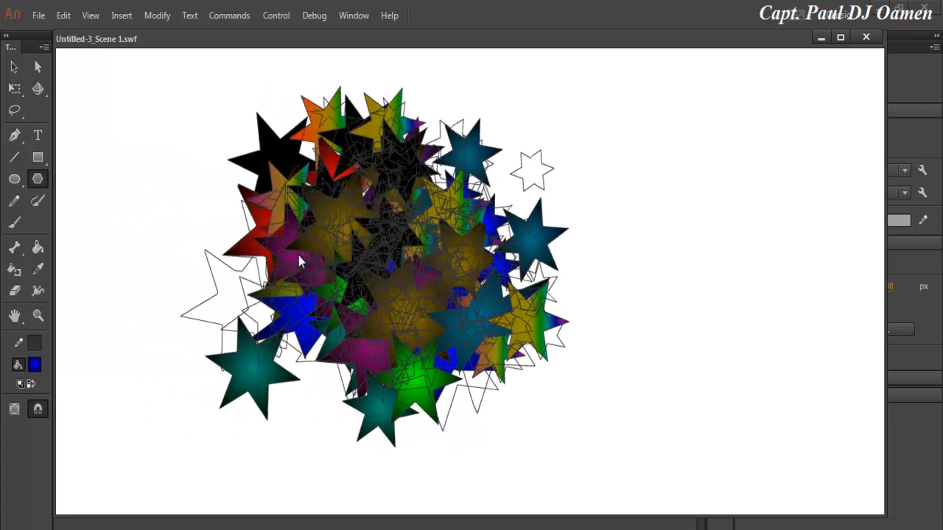